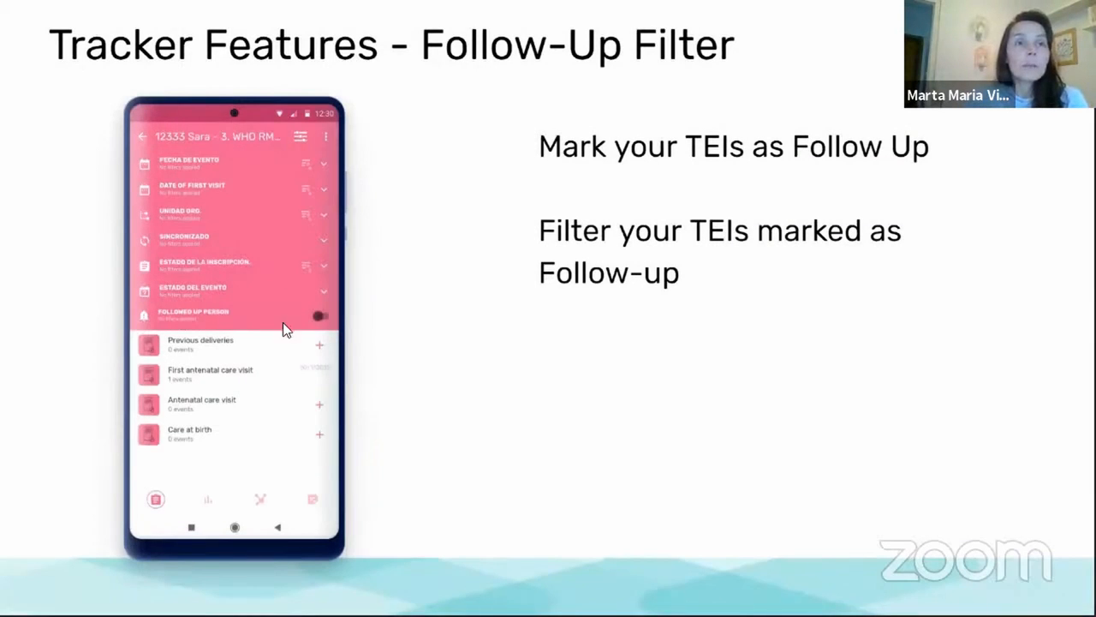
mouse_move(224, 360)
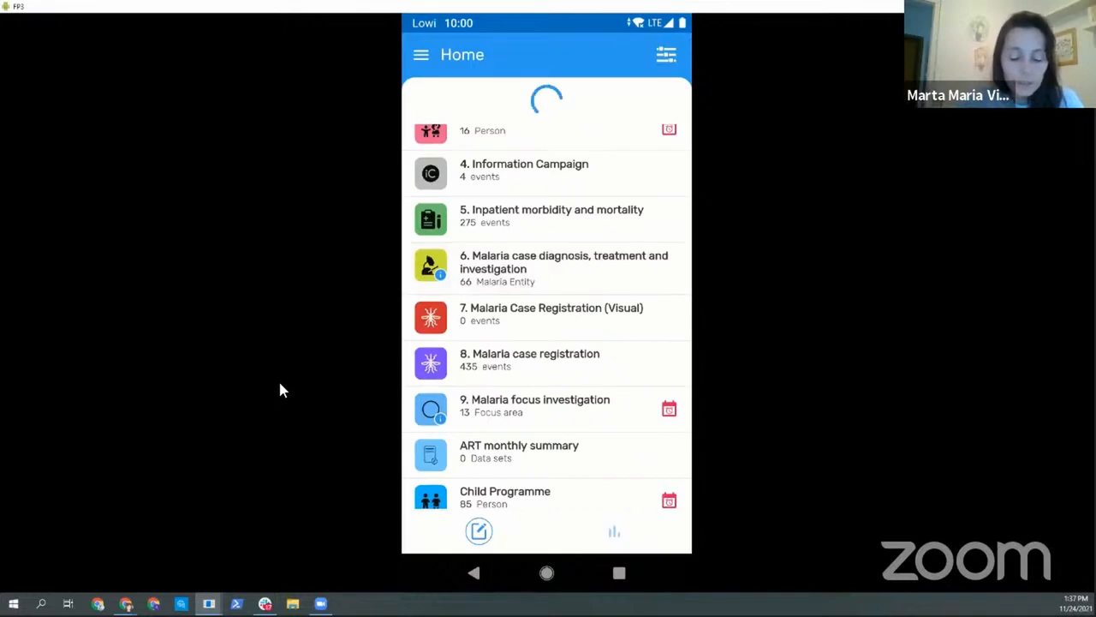
Review marx karl's enrollment details and flag the case for follow-up from its dashboard
left_click(556, 265)
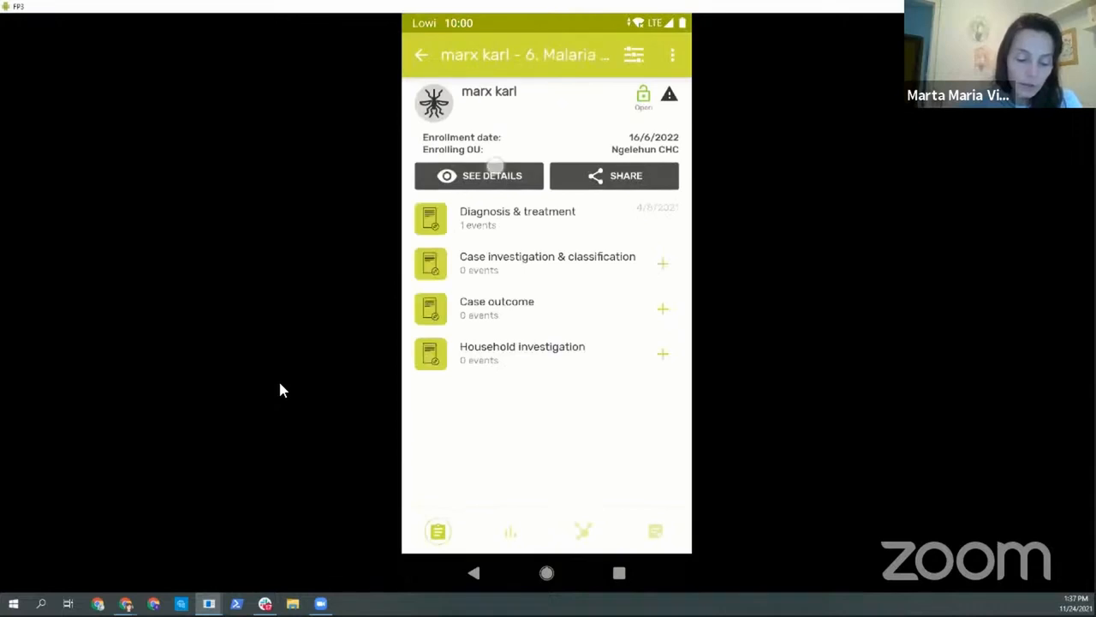
left_click(479, 175)
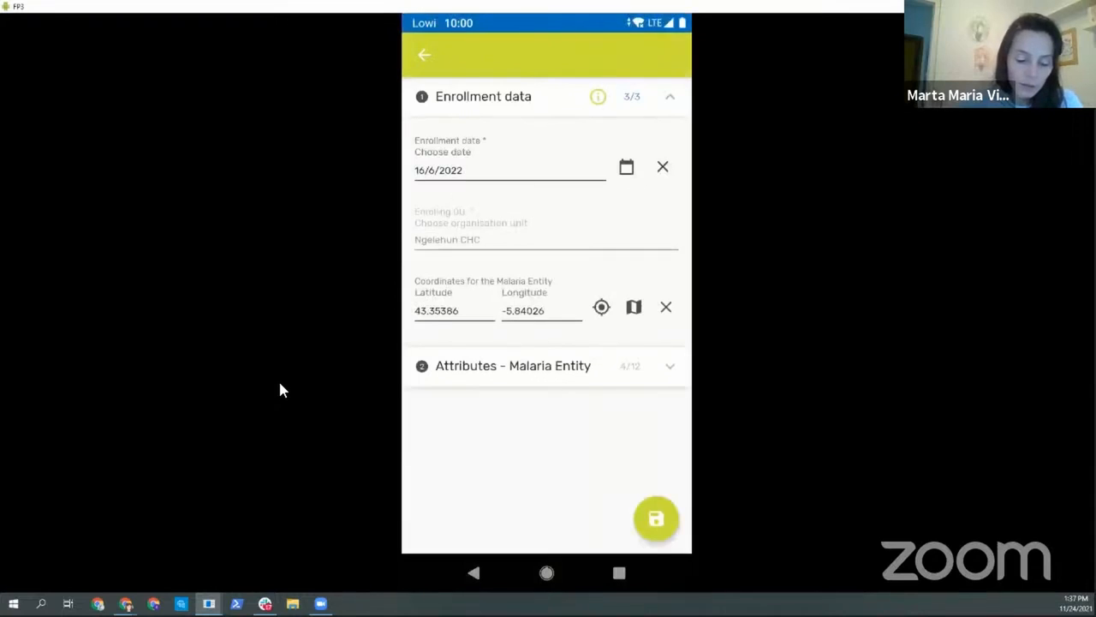
left_click(656, 520)
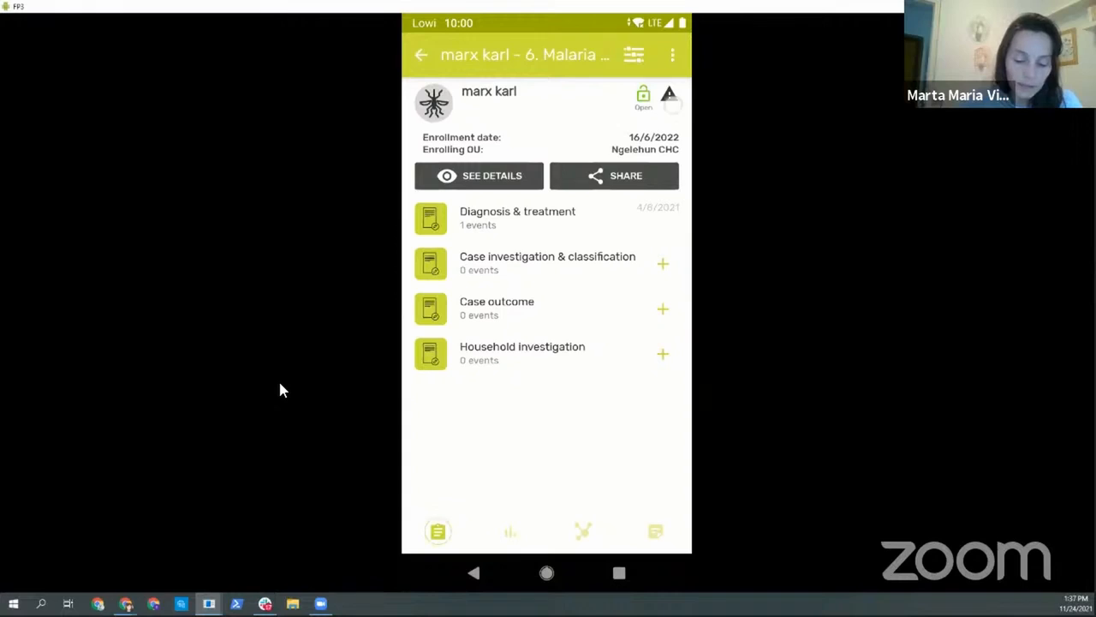
left_click(672, 94)
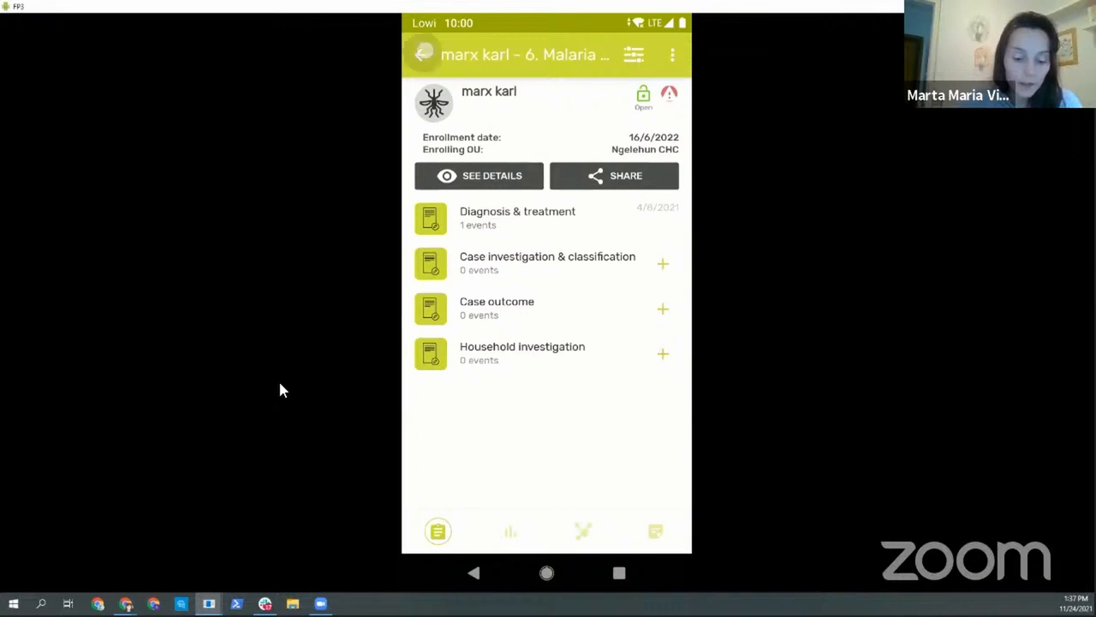
Filter the Malaria case list with 'Followed up Malaria Entity' to show marx karl and Smith, then reopen filters
left_click(423, 53)
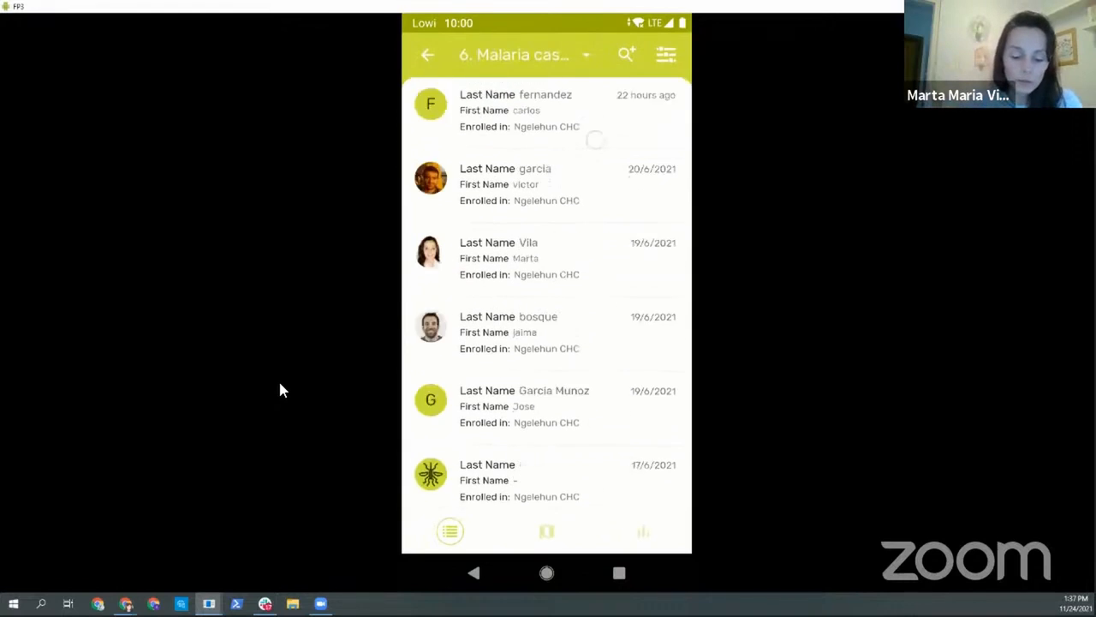
left_click(666, 53)
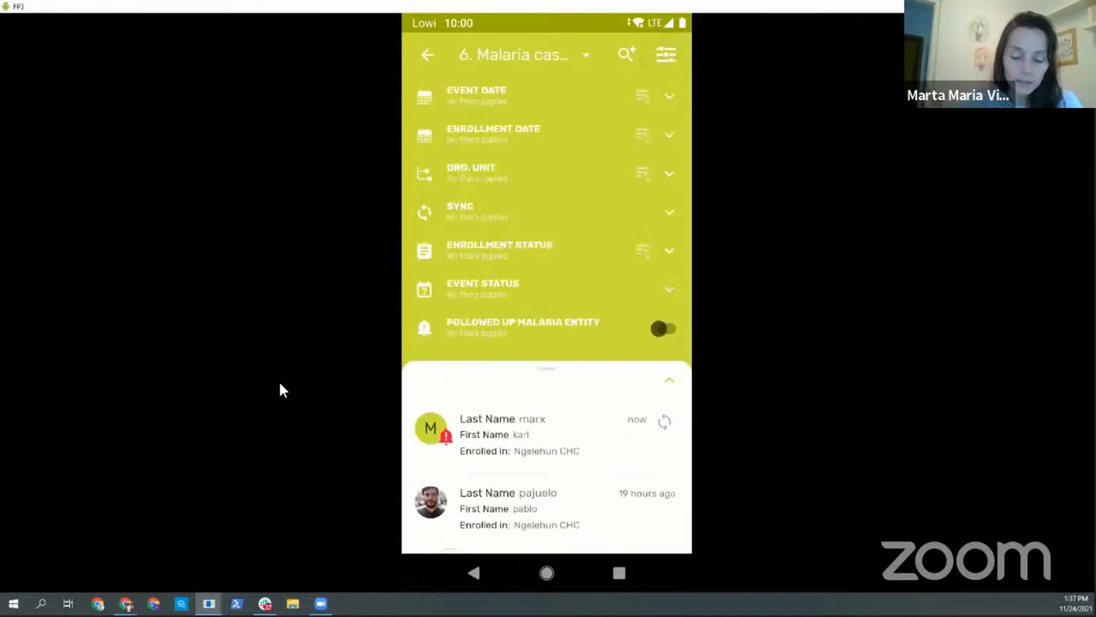
left_click(665, 328)
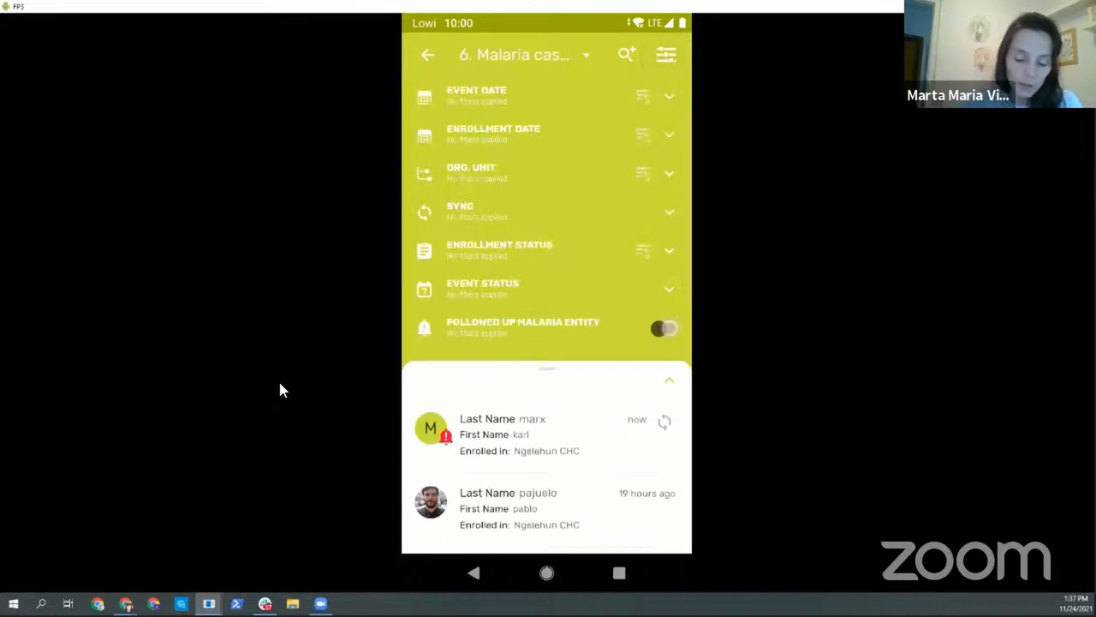
left_click(667, 328)
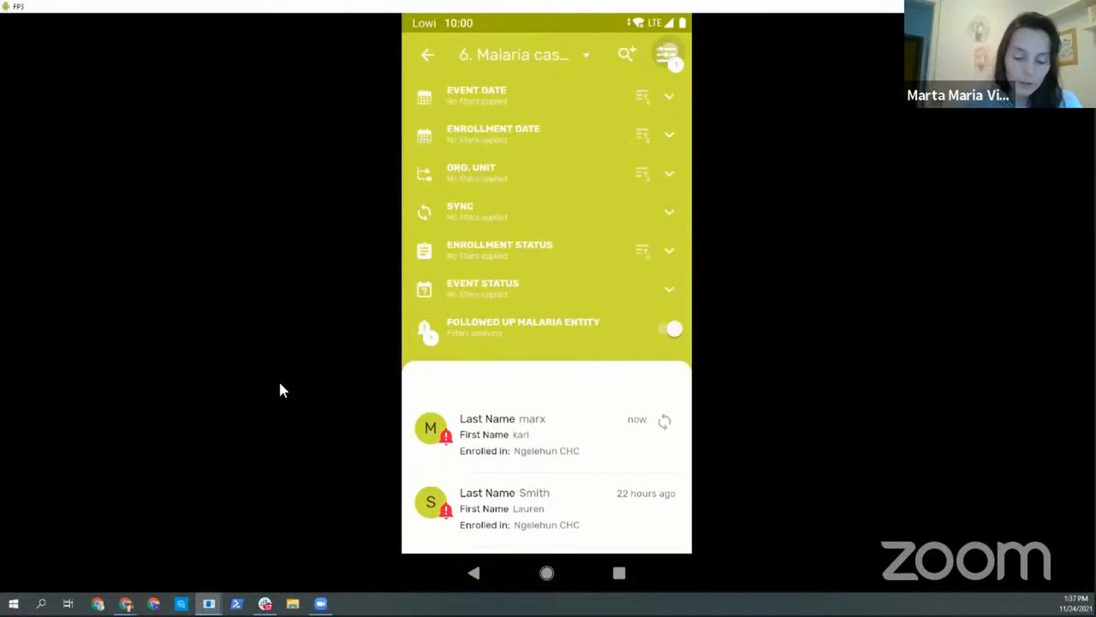
left_click(668, 53)
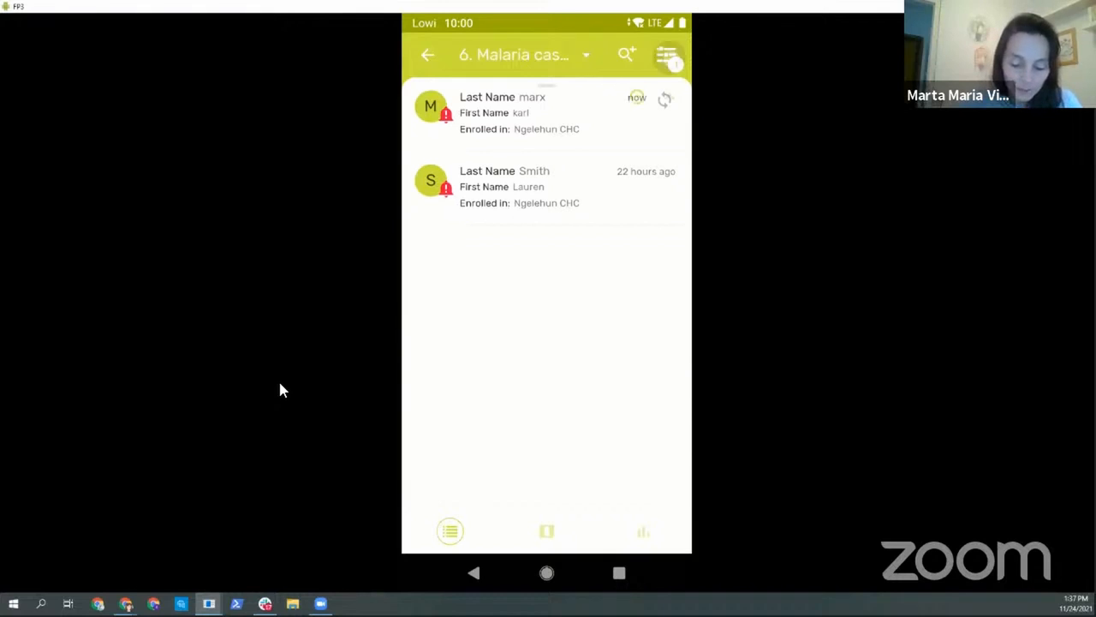
left_click(666, 53)
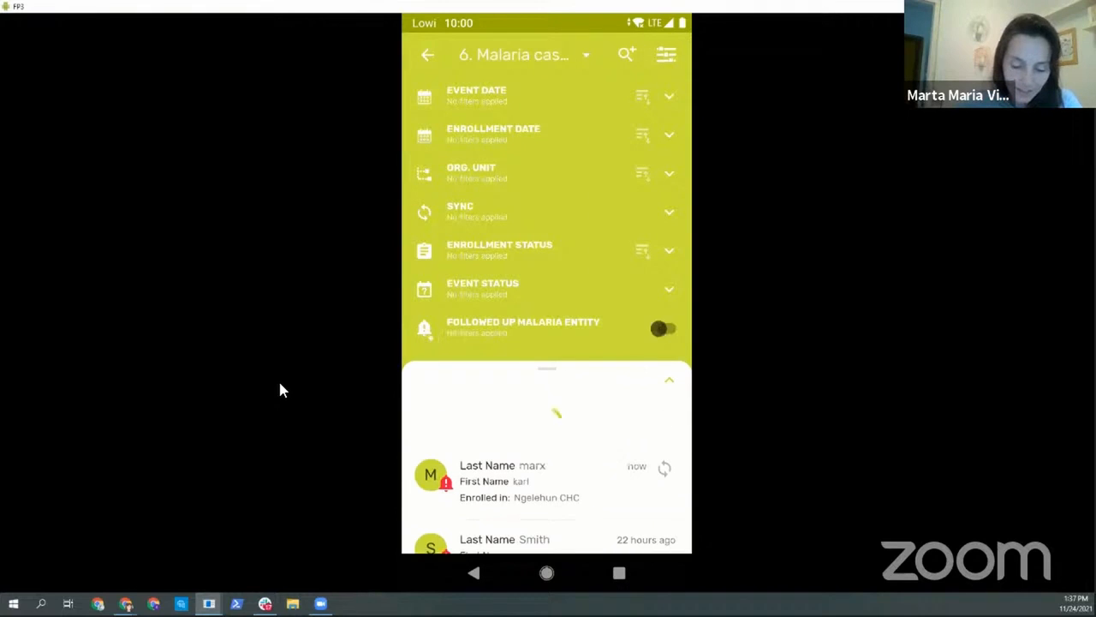